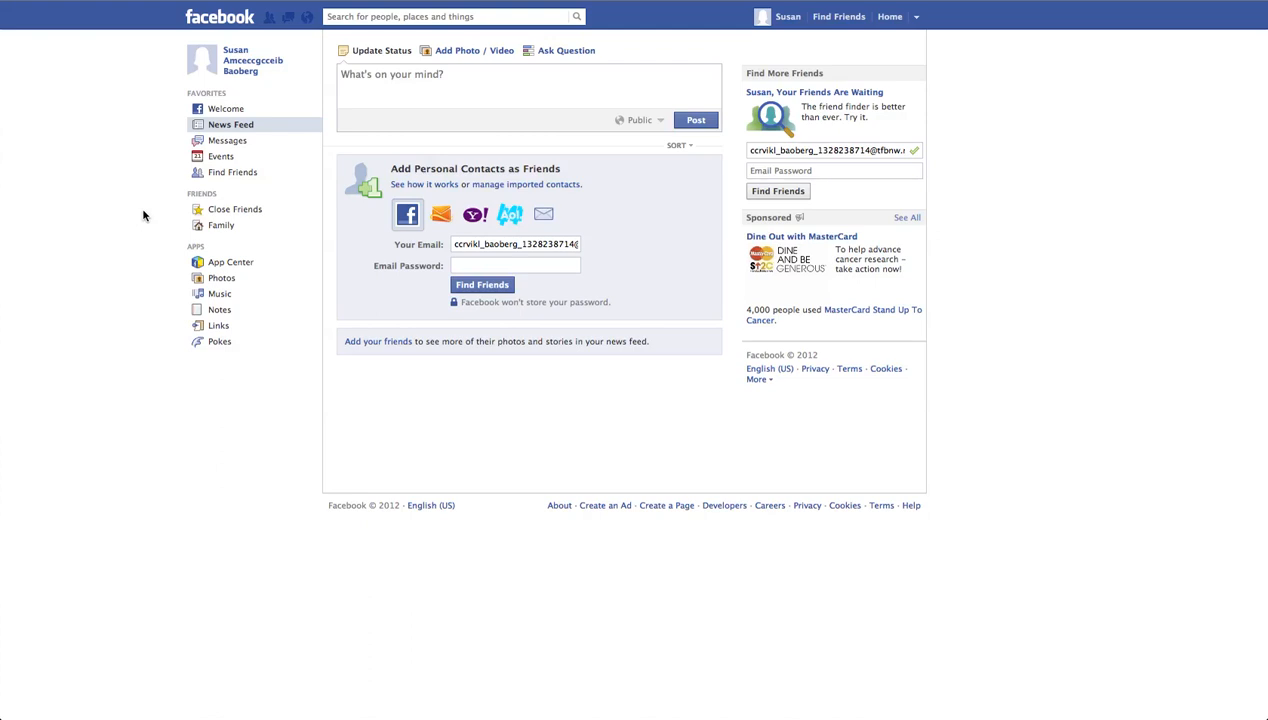
mouse_move(951, 28)
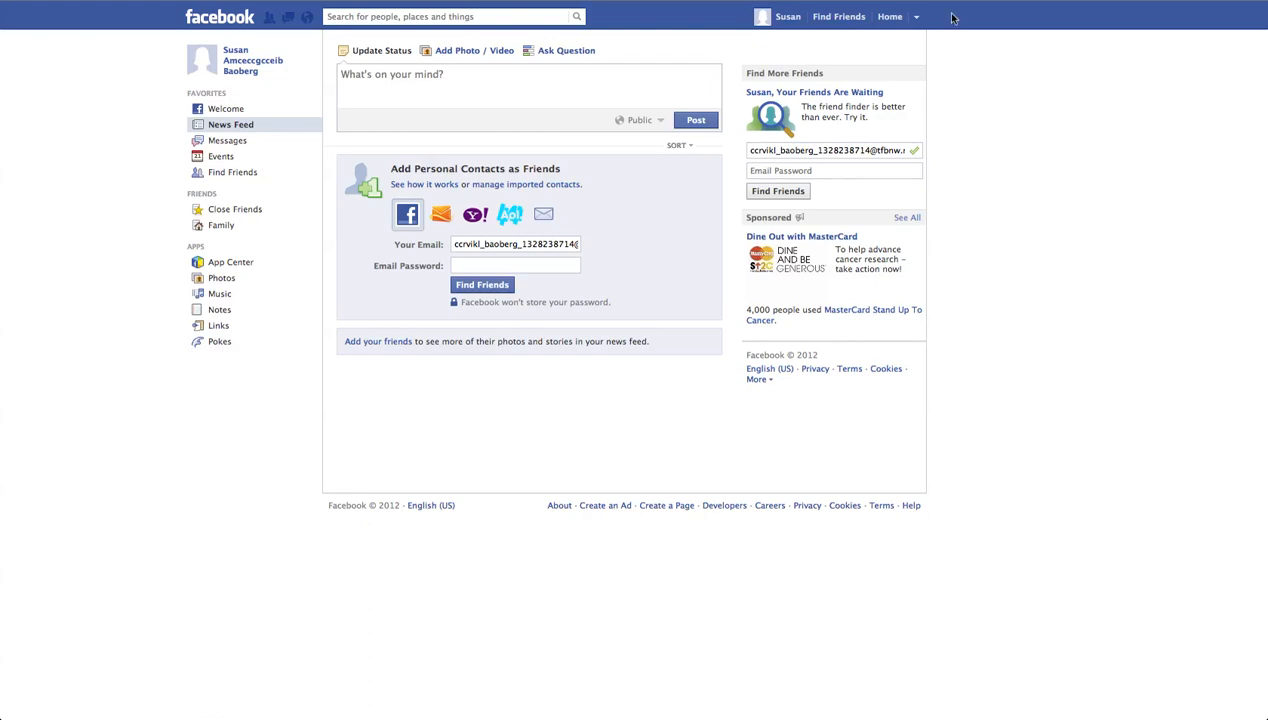
mouse_move(1004, 223)
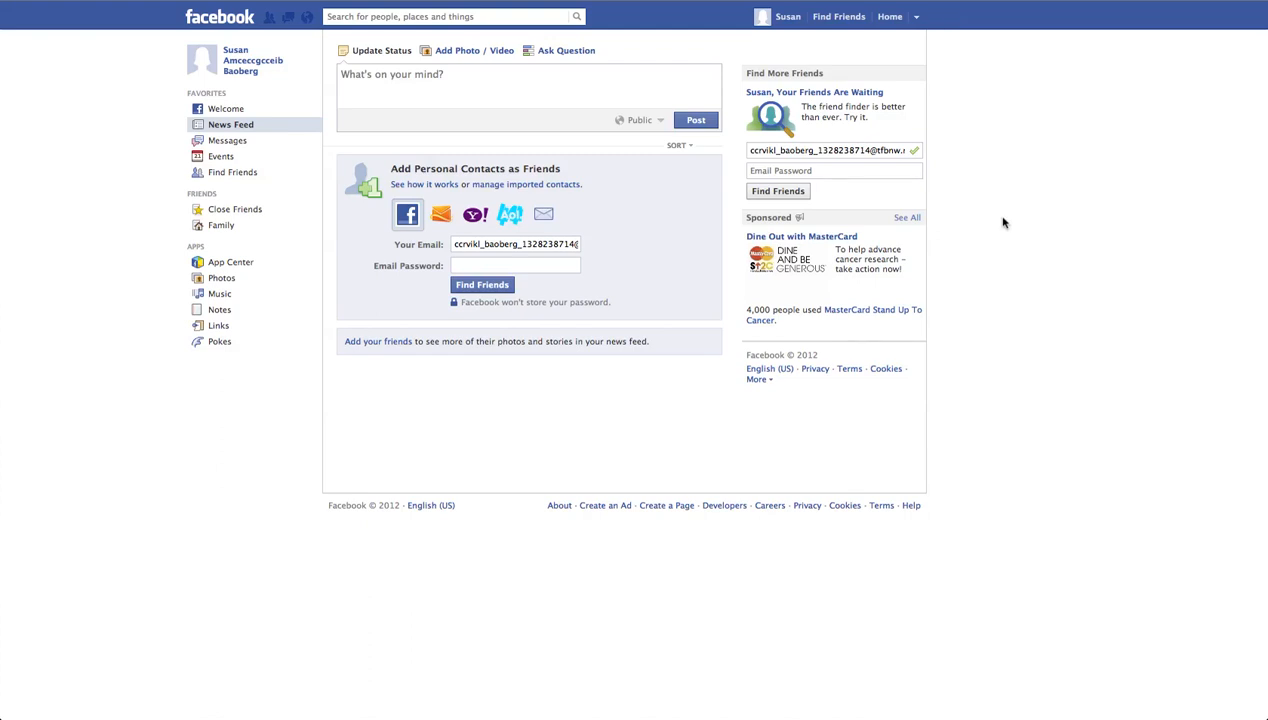
mouse_move(950, 47)
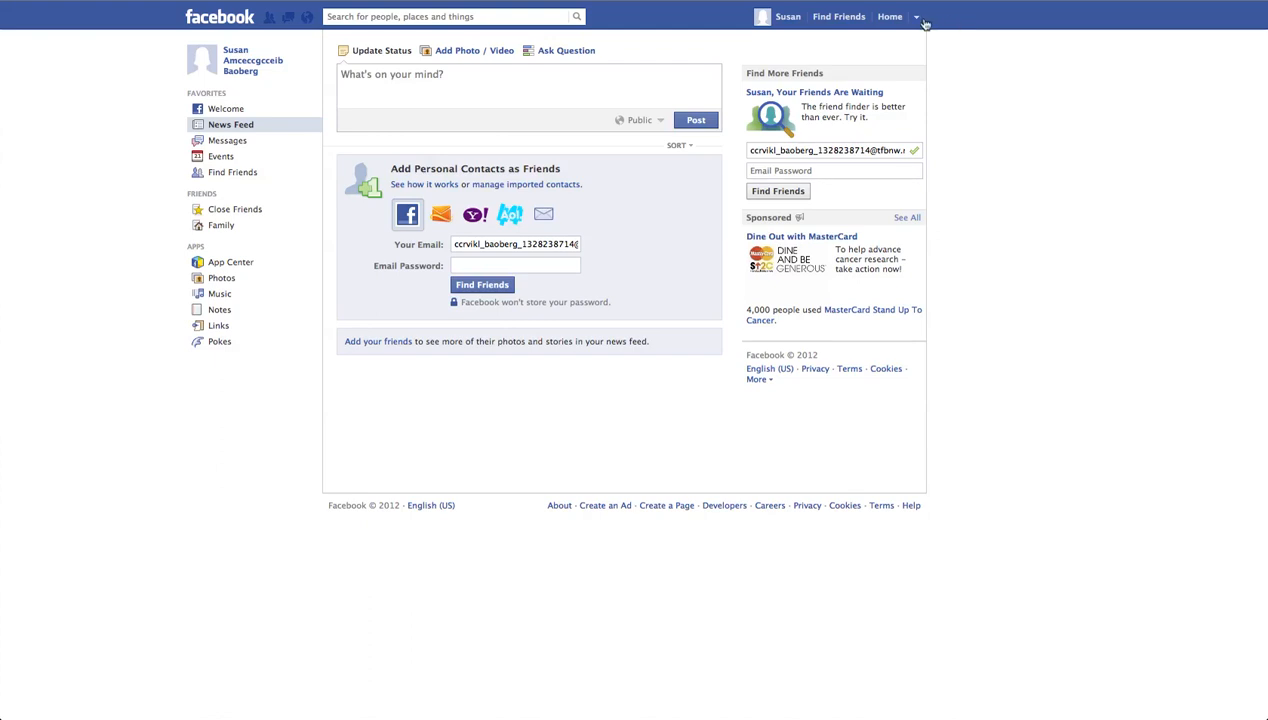
Open General Account Settings from the account dropdown menu
left_click(916, 17)
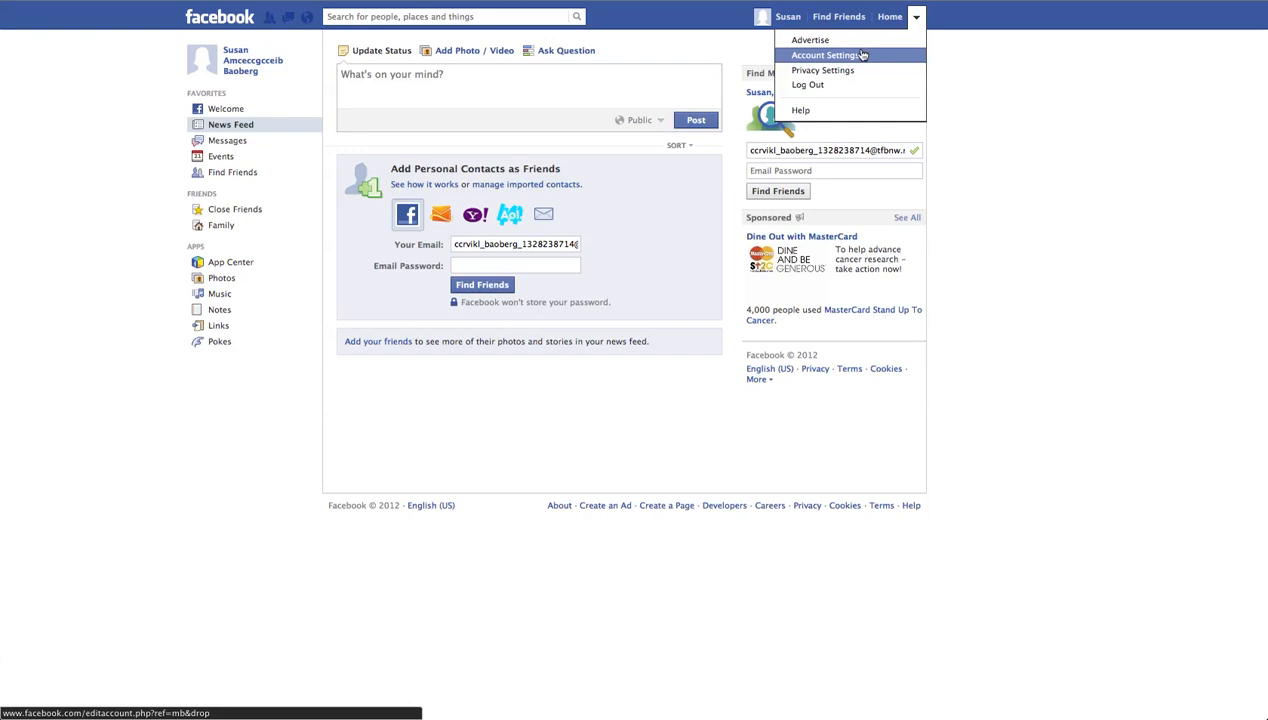
left_click(825, 55)
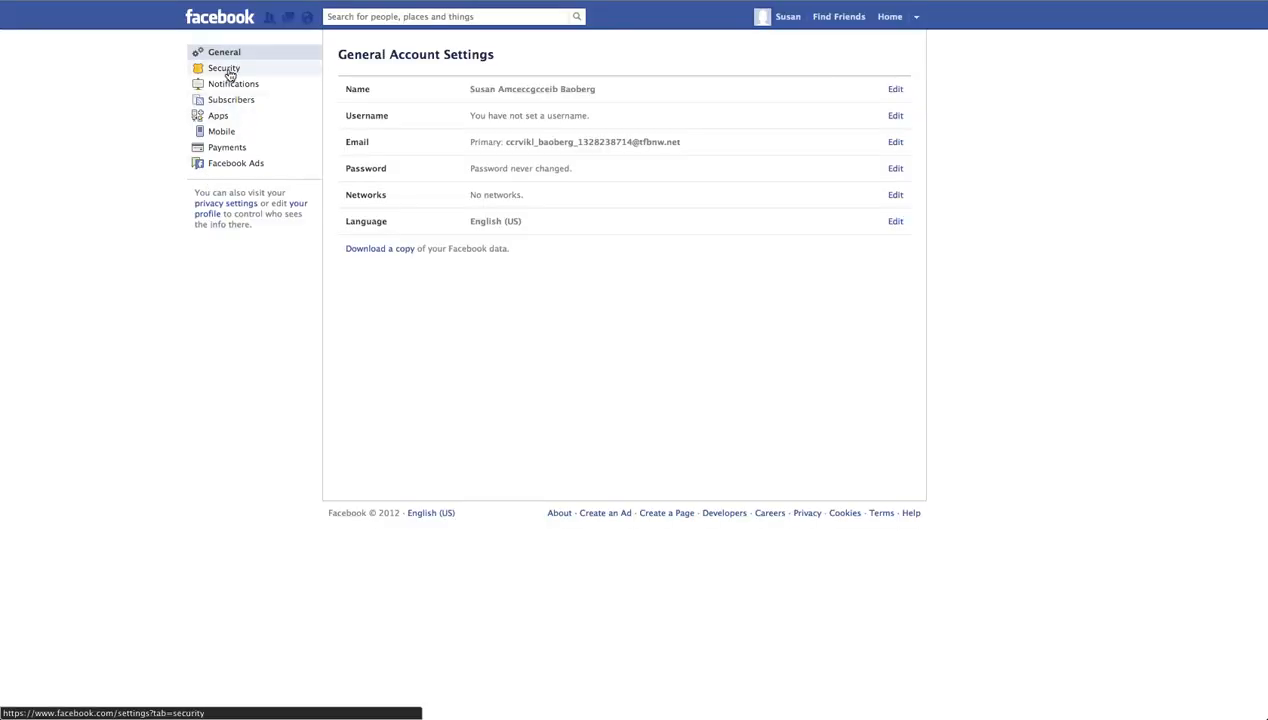
Enable Secure Browsing over https in Security Settings and save the change
left_click(224, 67)
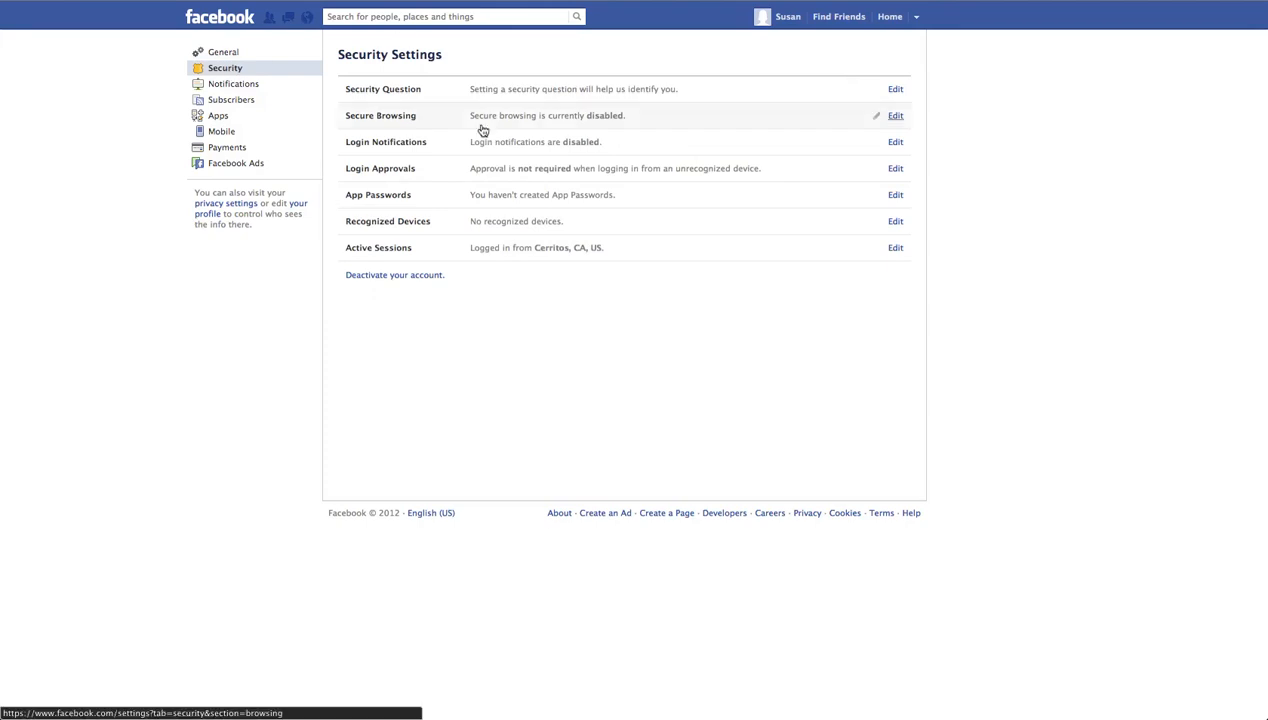
mouse_move(994, 107)
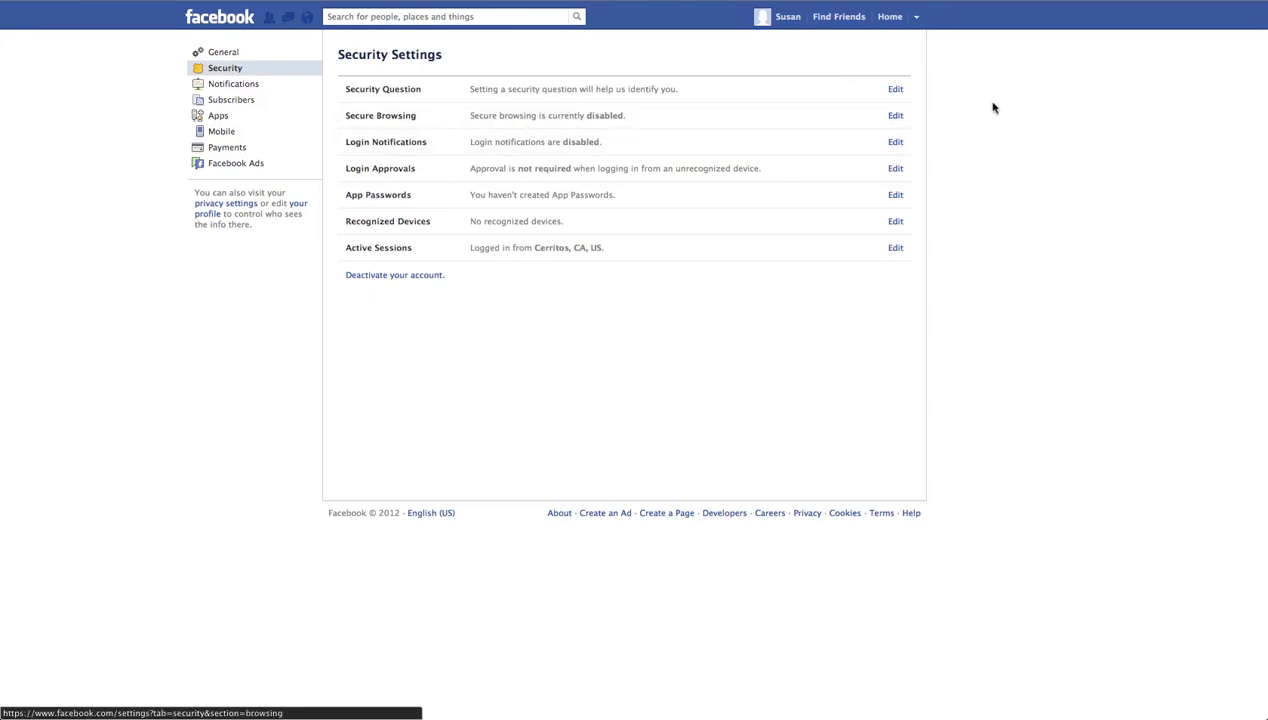
left_click(894, 115)
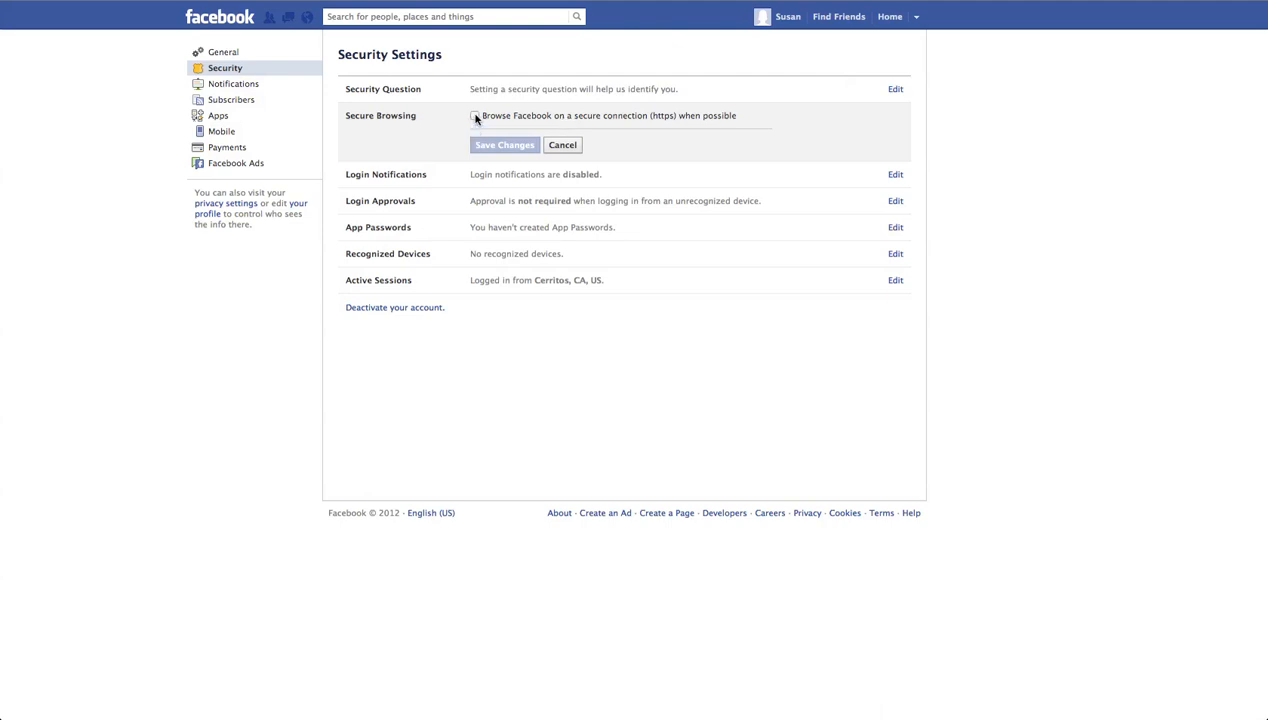
left_click(476, 115)
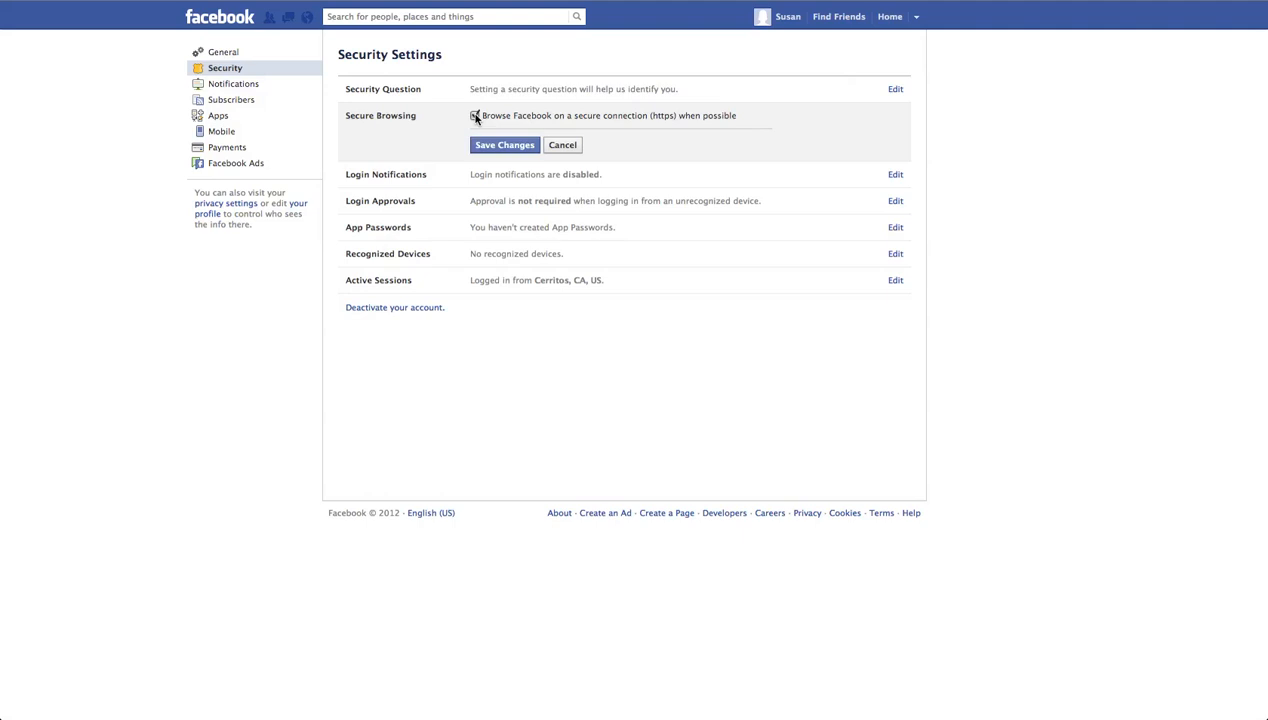
left_click(504, 145)
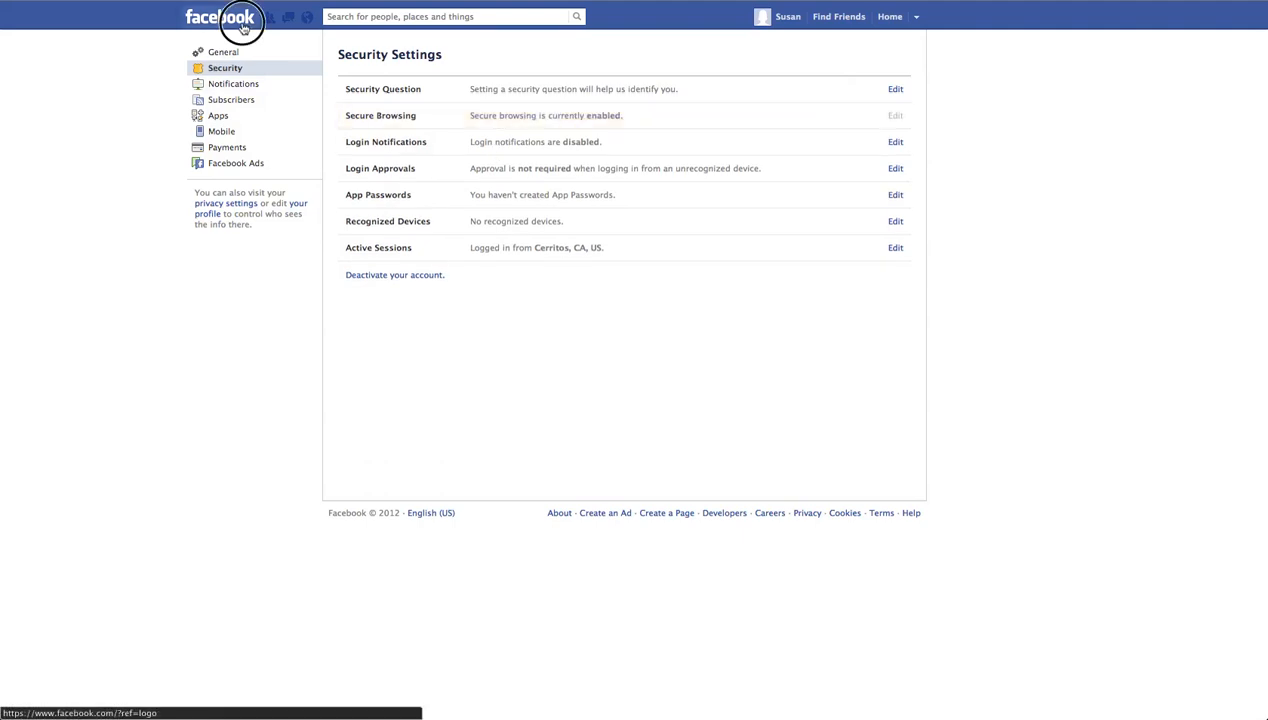
Return to the News Feed via the facebook logo
left_click(220, 17)
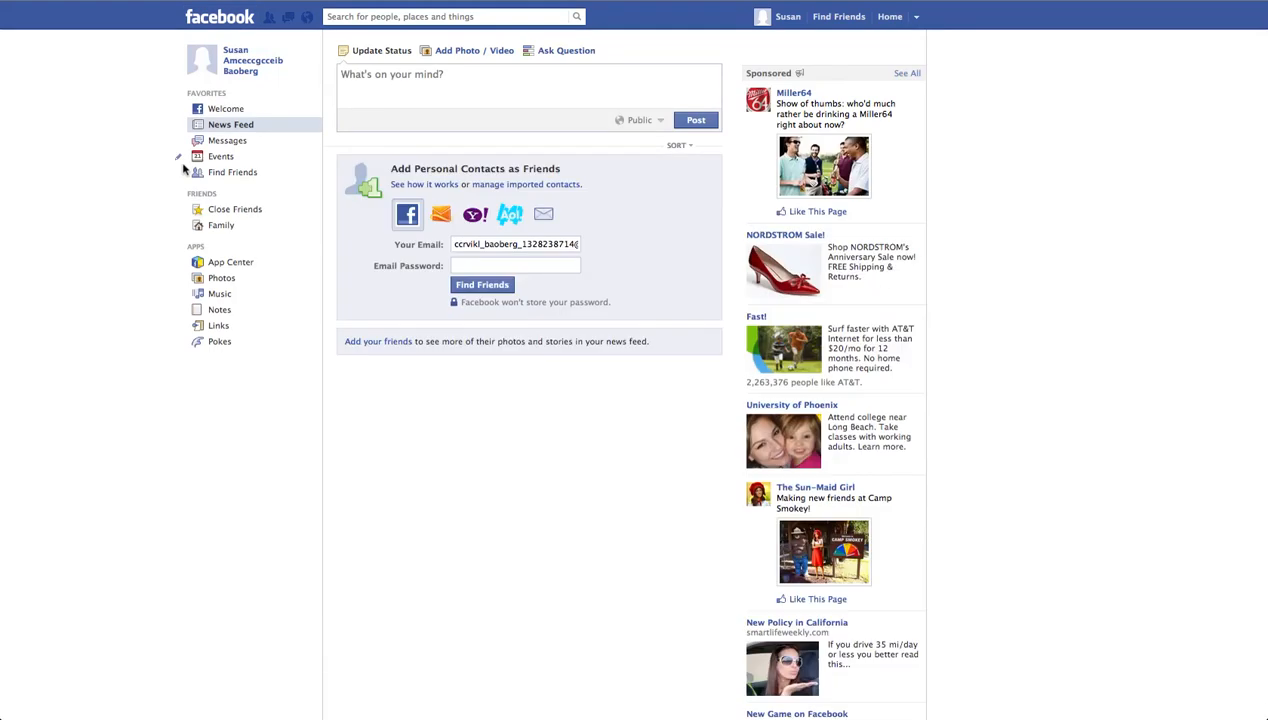
mouse_move(116, 33)
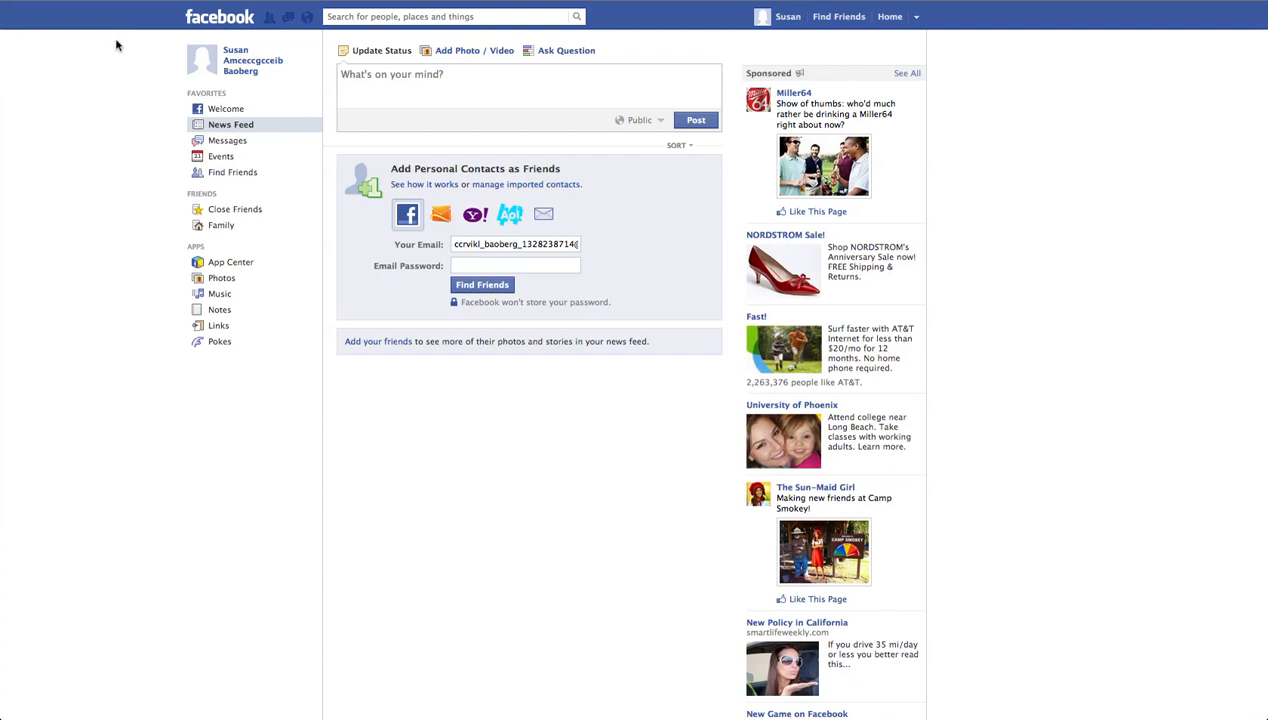
mouse_move(147, 111)
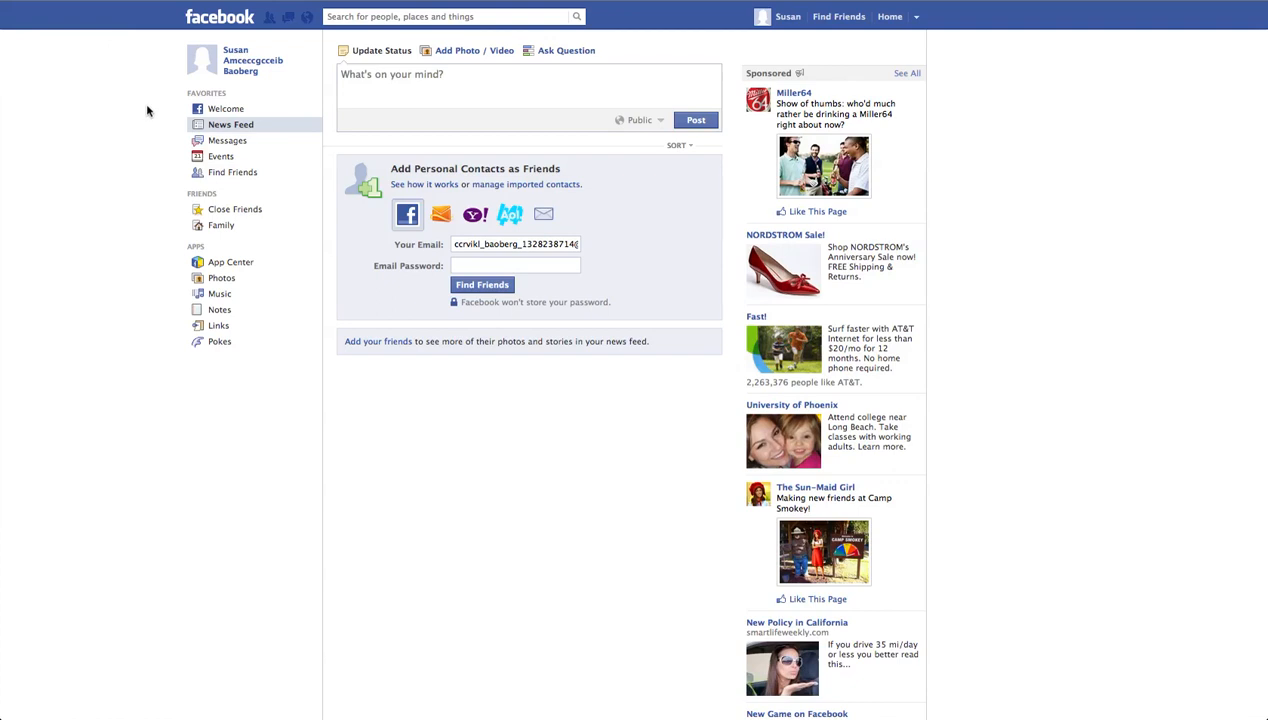
mouse_move(433, 432)
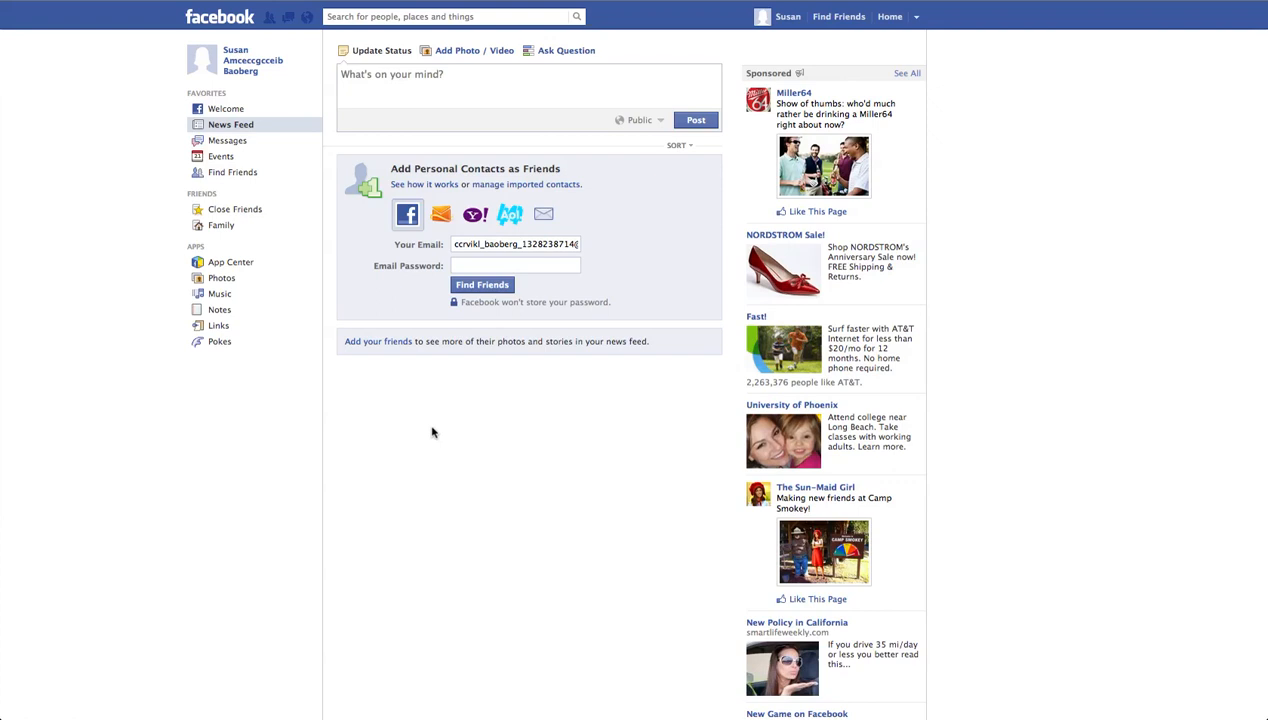
mouse_move(510, 381)
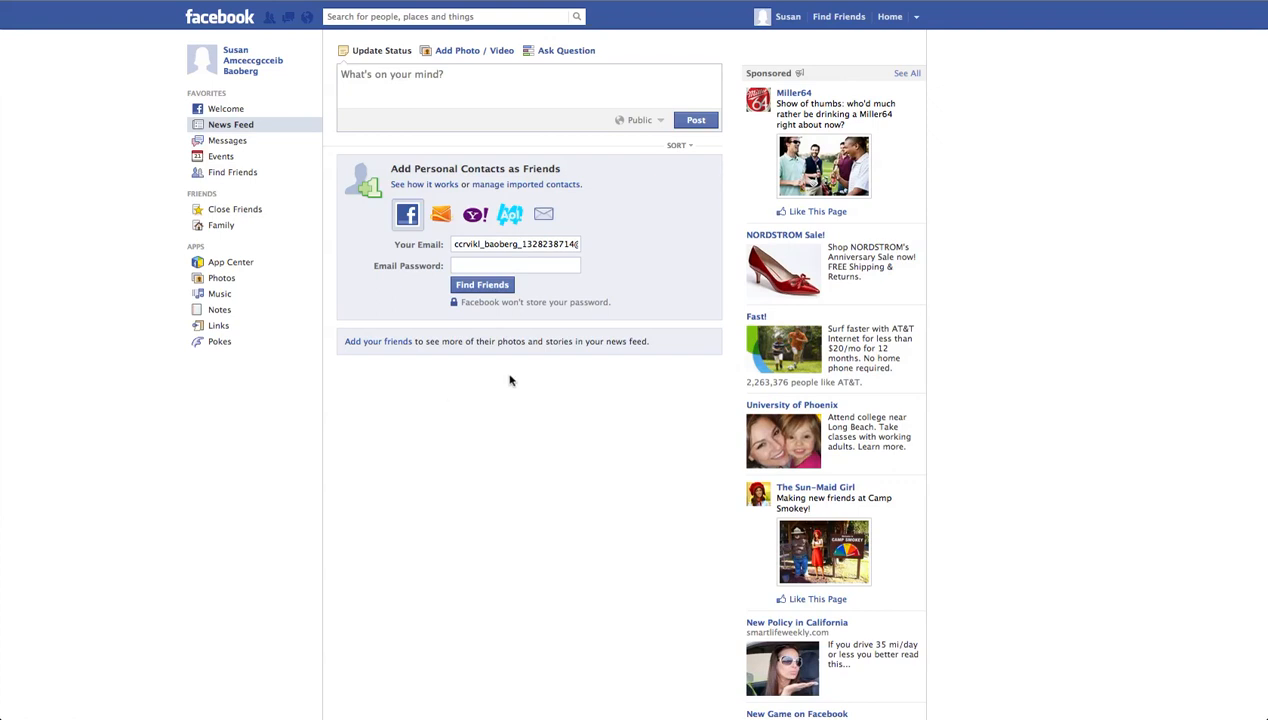
mouse_move(513, 394)
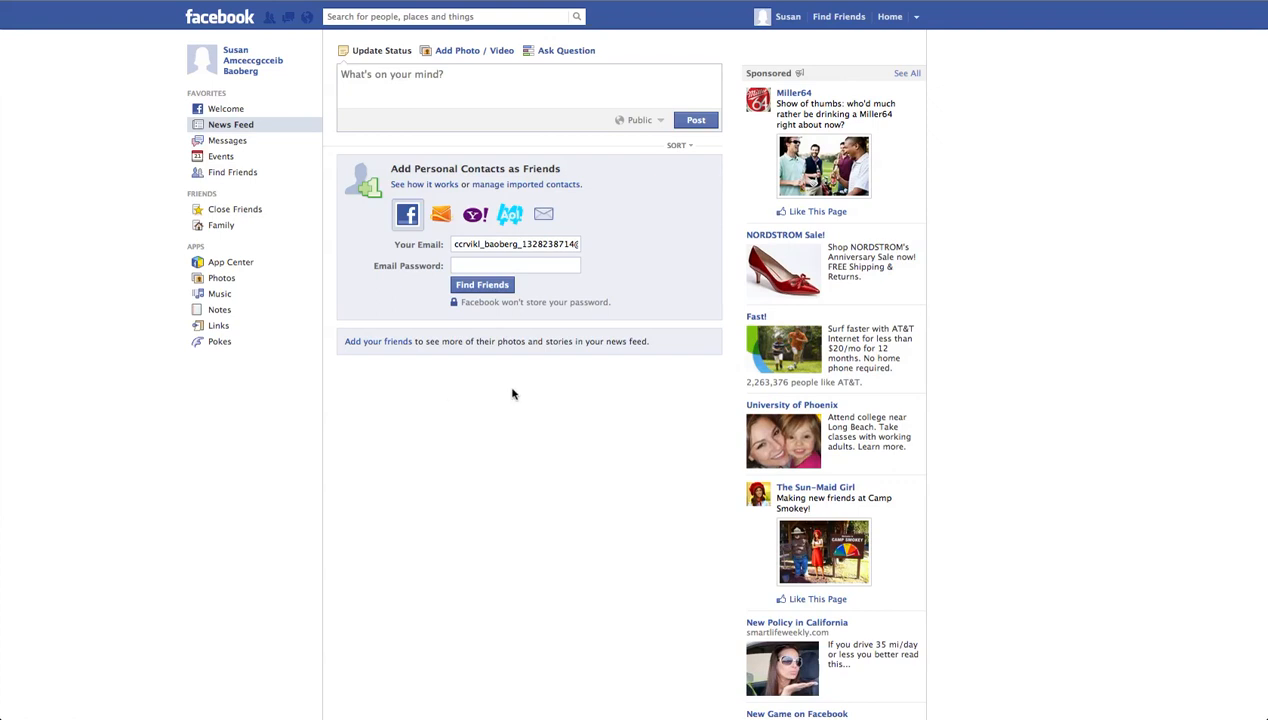